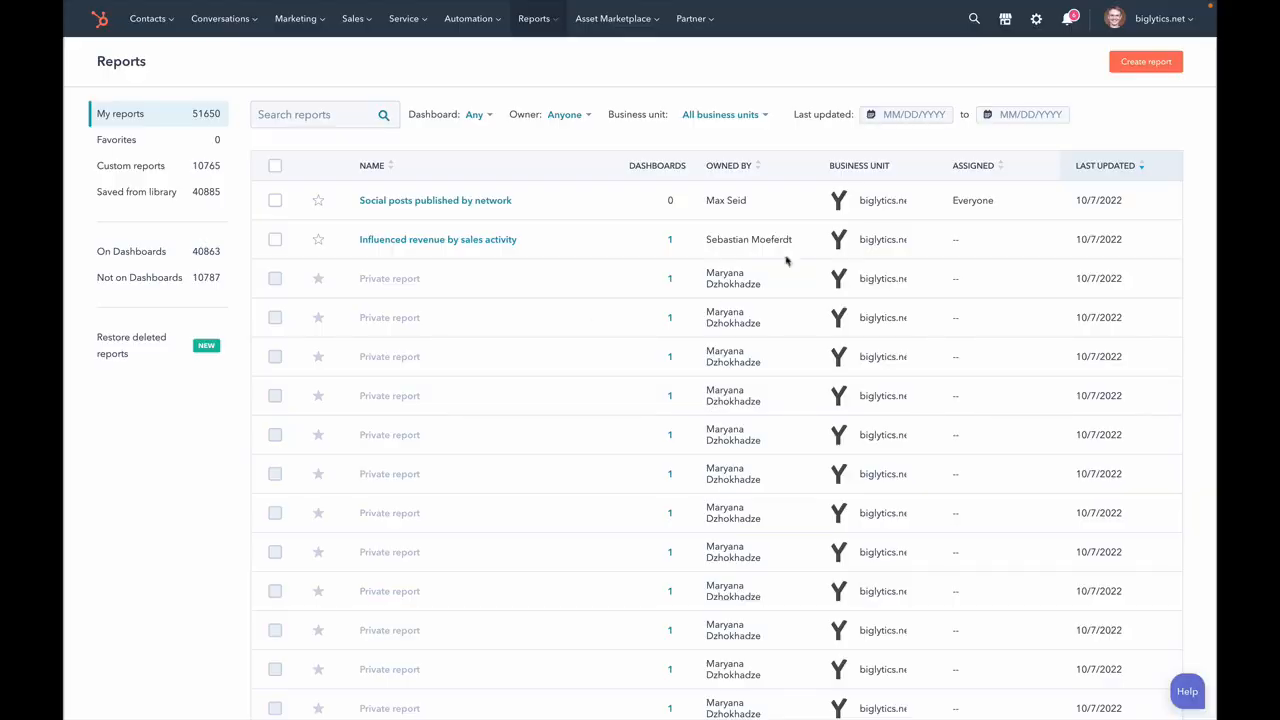
- Start creating a new report from the Reports list
{"action": "left_click", "coordinate": [320, 114]}
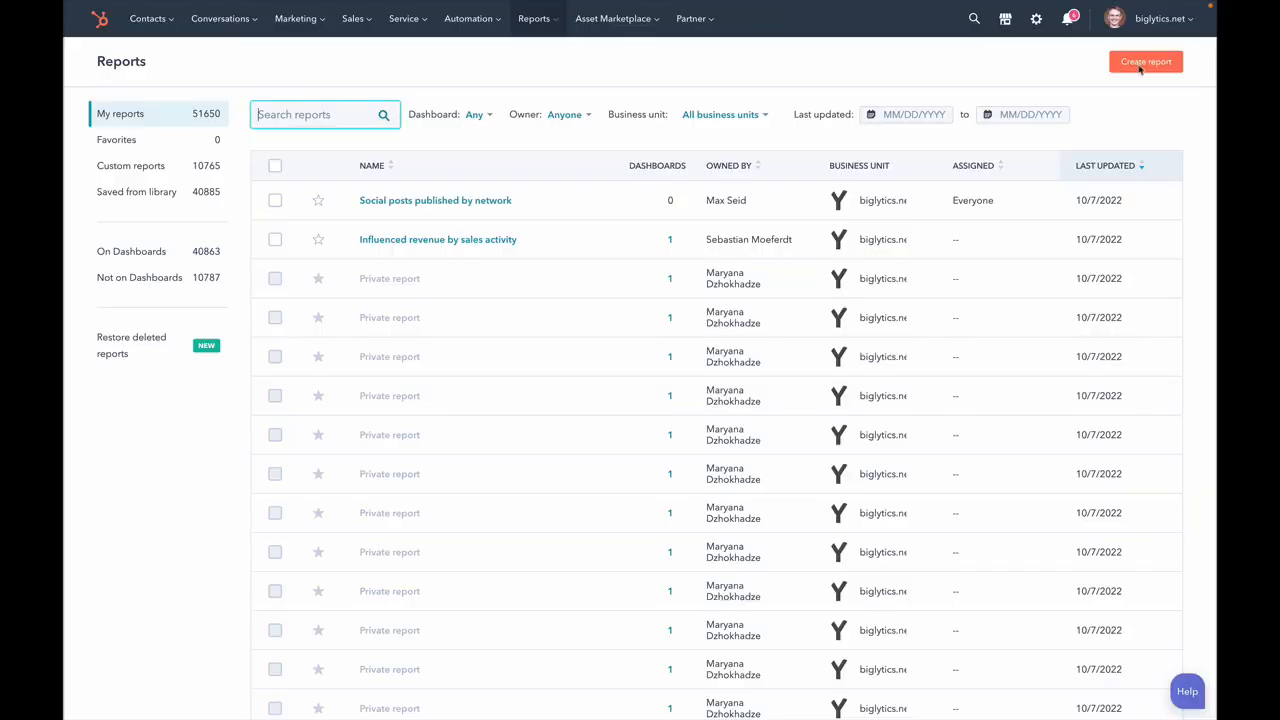
{"action": "left_click", "coordinate": [1144, 60]}
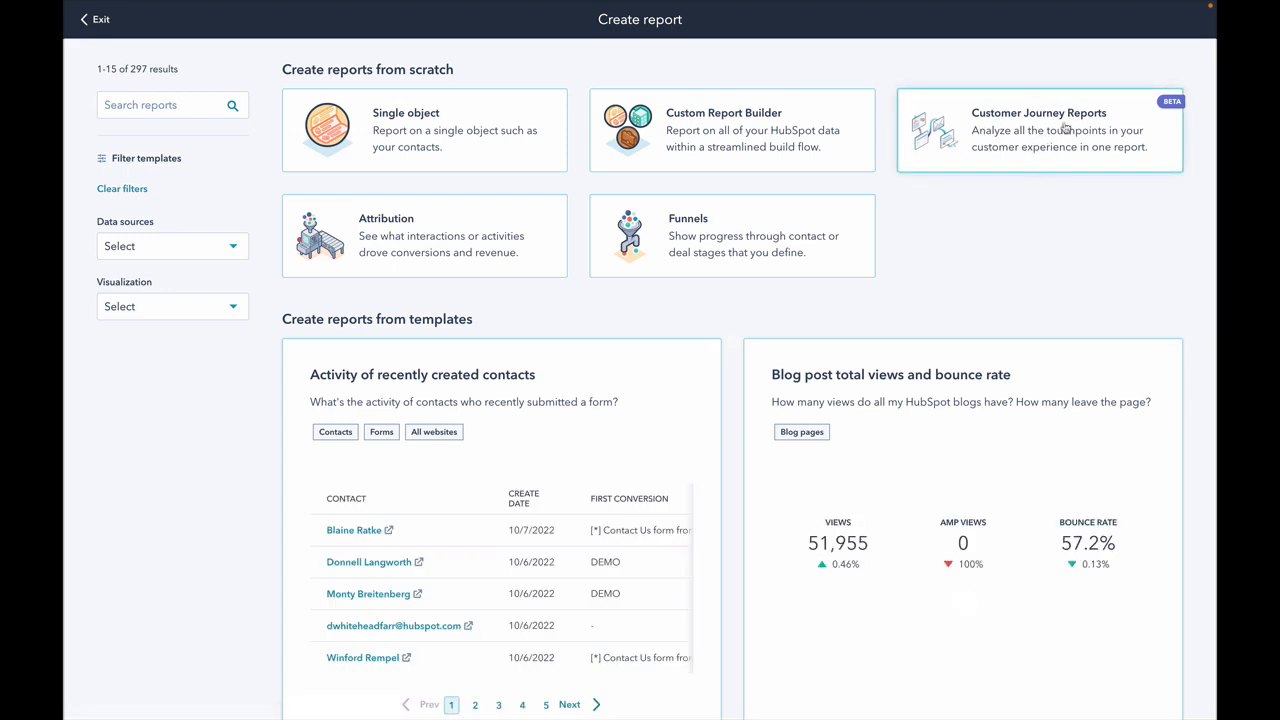
- Start a Customer Journey report and review the contact properties available for filtering
{"action": "left_click", "coordinate": [1038, 130]}
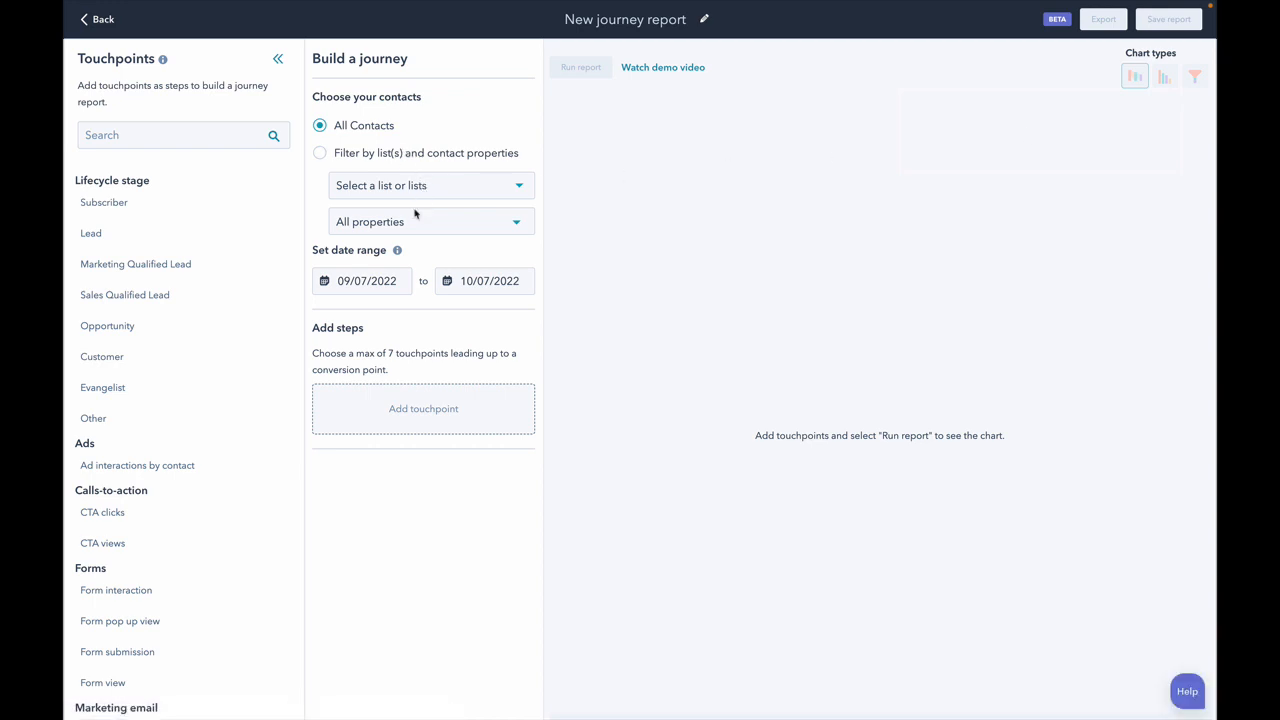
{"action": "left_click", "coordinate": [430, 220]}
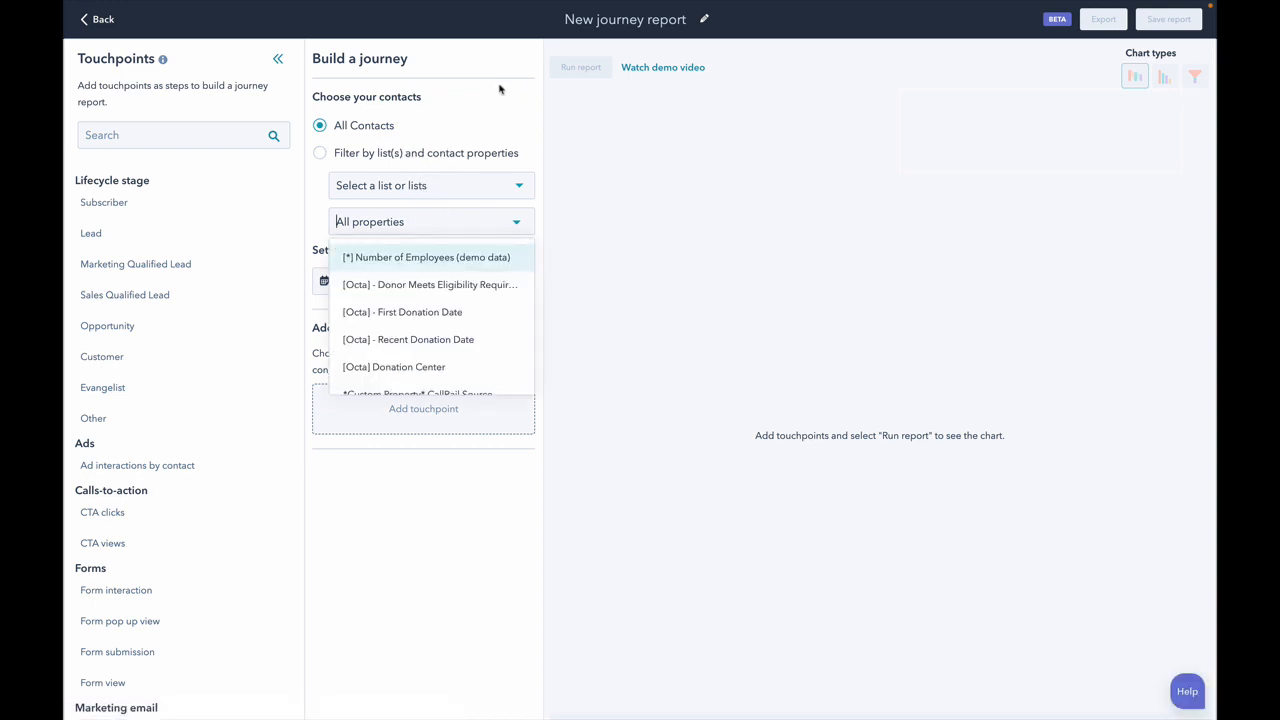
{"action": "left_click", "coordinate": [430, 220]}
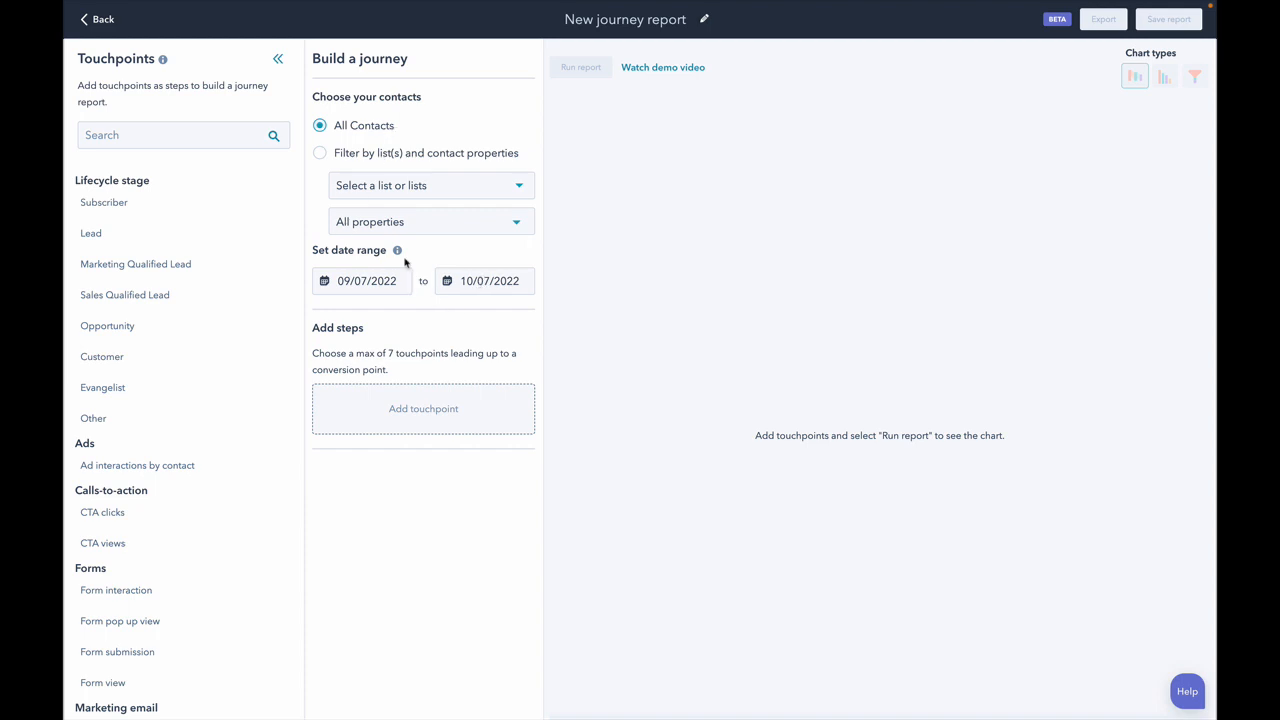
{"action": "mouse_move", "coordinate": [396, 250]}
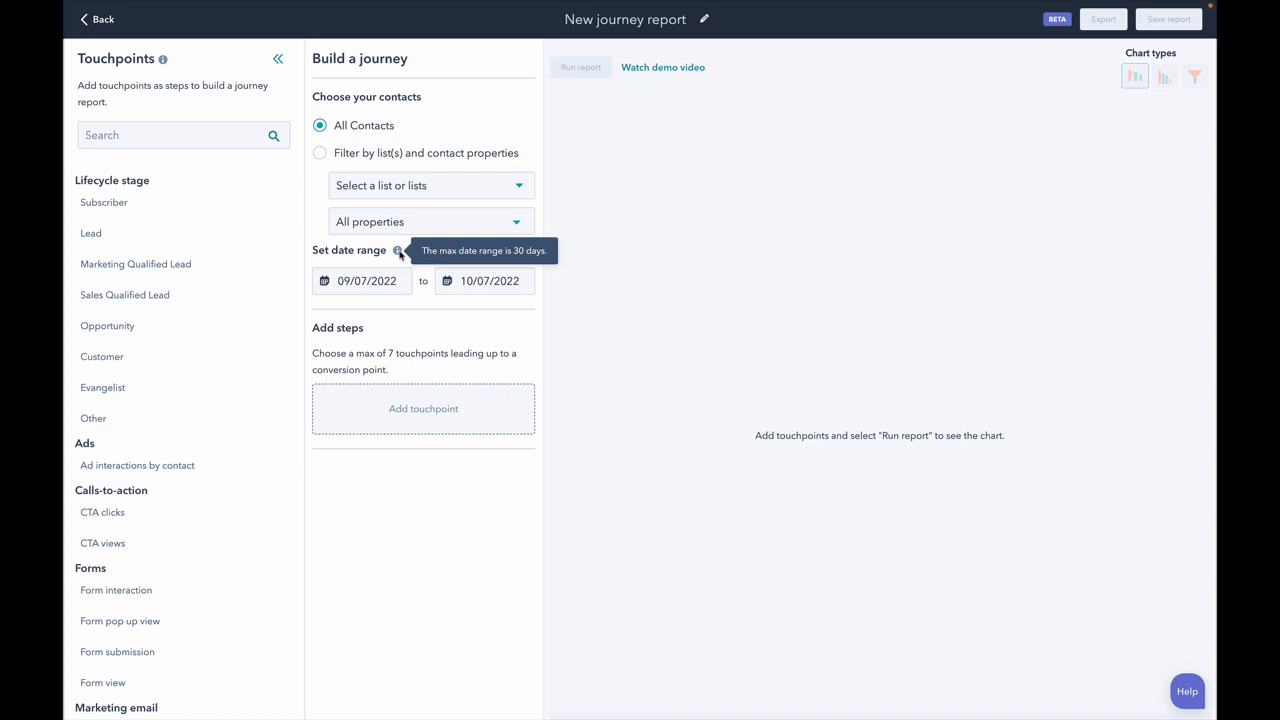
{"action": "mouse_move", "coordinate": [430, 336]}
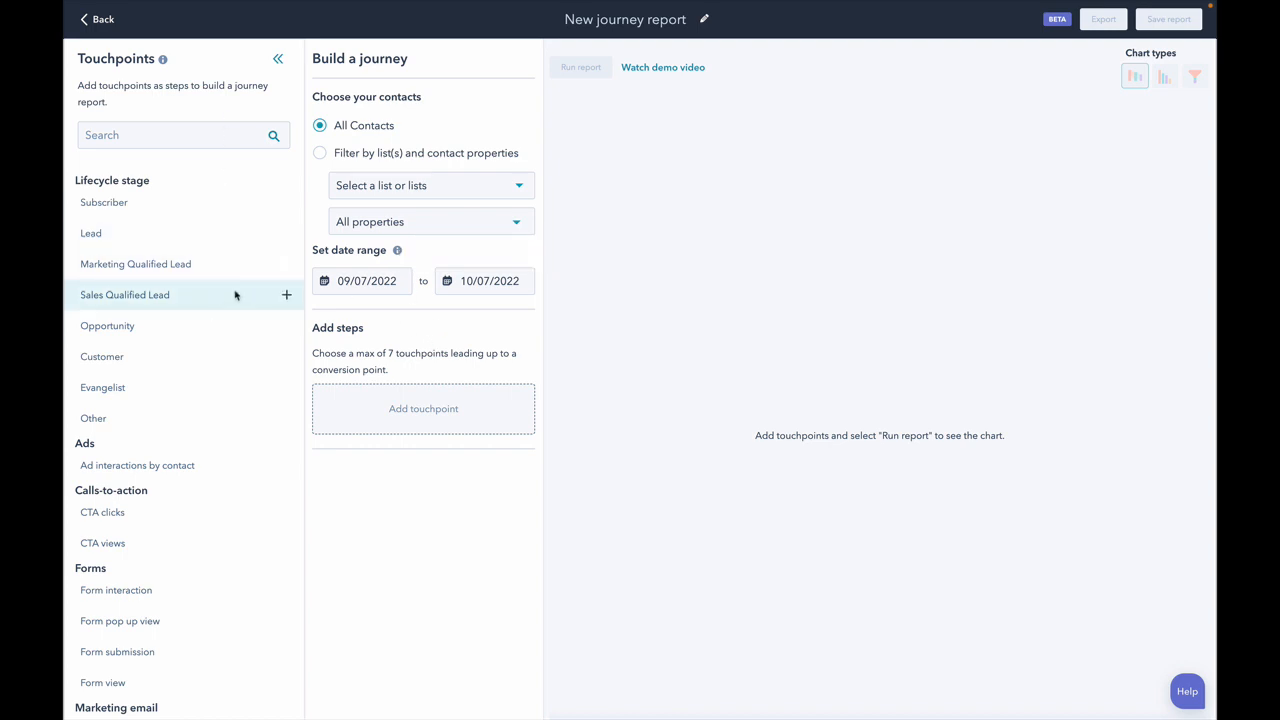
{"action": "mouse_move", "coordinate": [256, 388]}
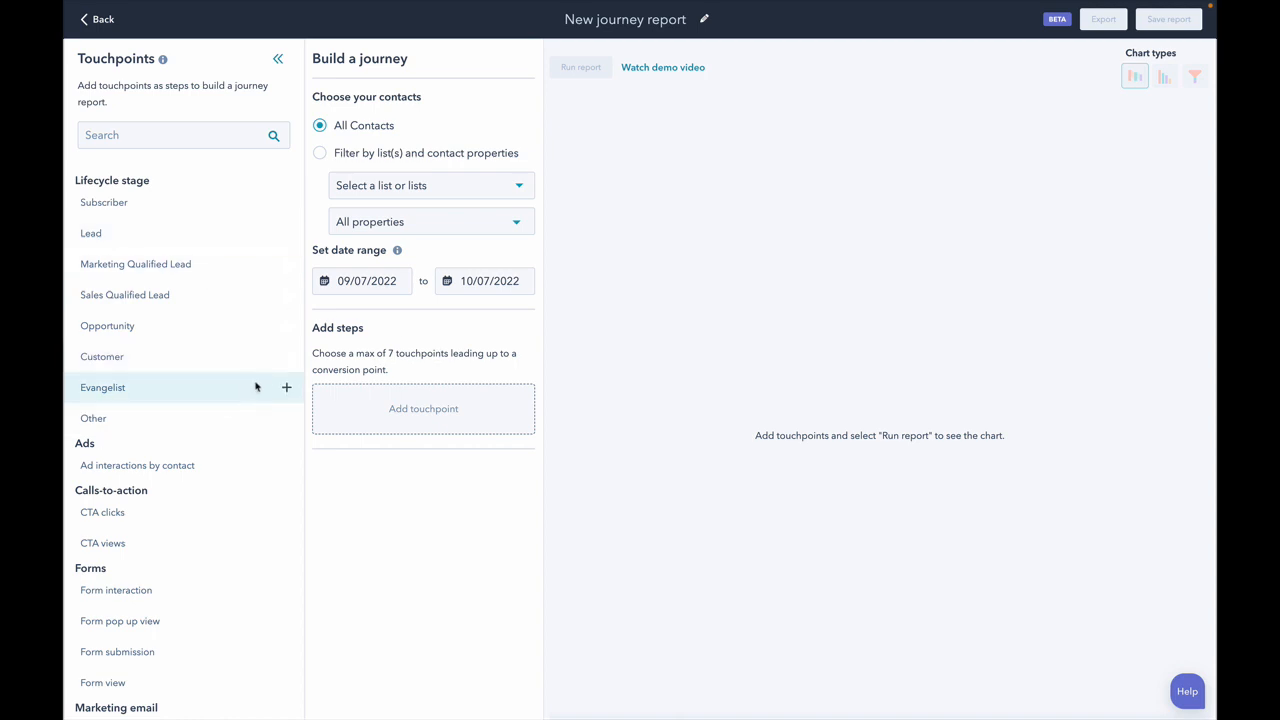
{"action": "scroll", "scroll_direction": "down", "scroll_amount": 3}
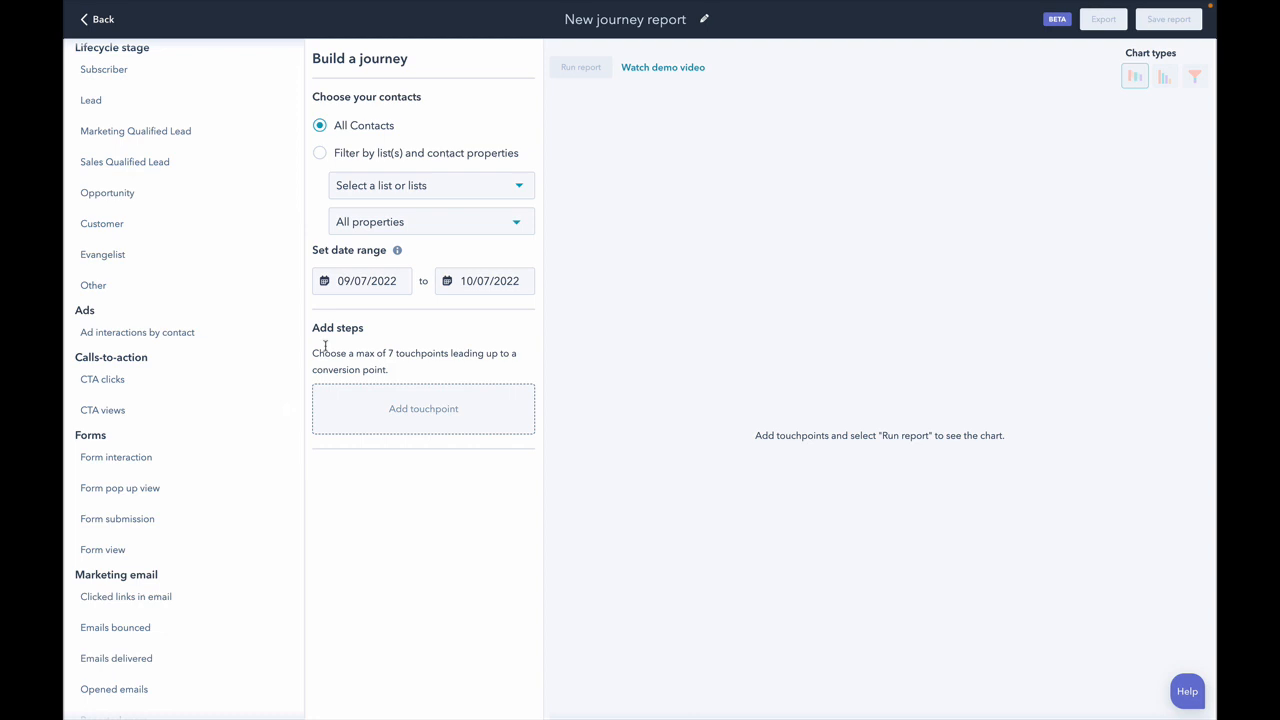
{"action": "scroll", "scroll_direction": "down", "scroll_amount": 3}
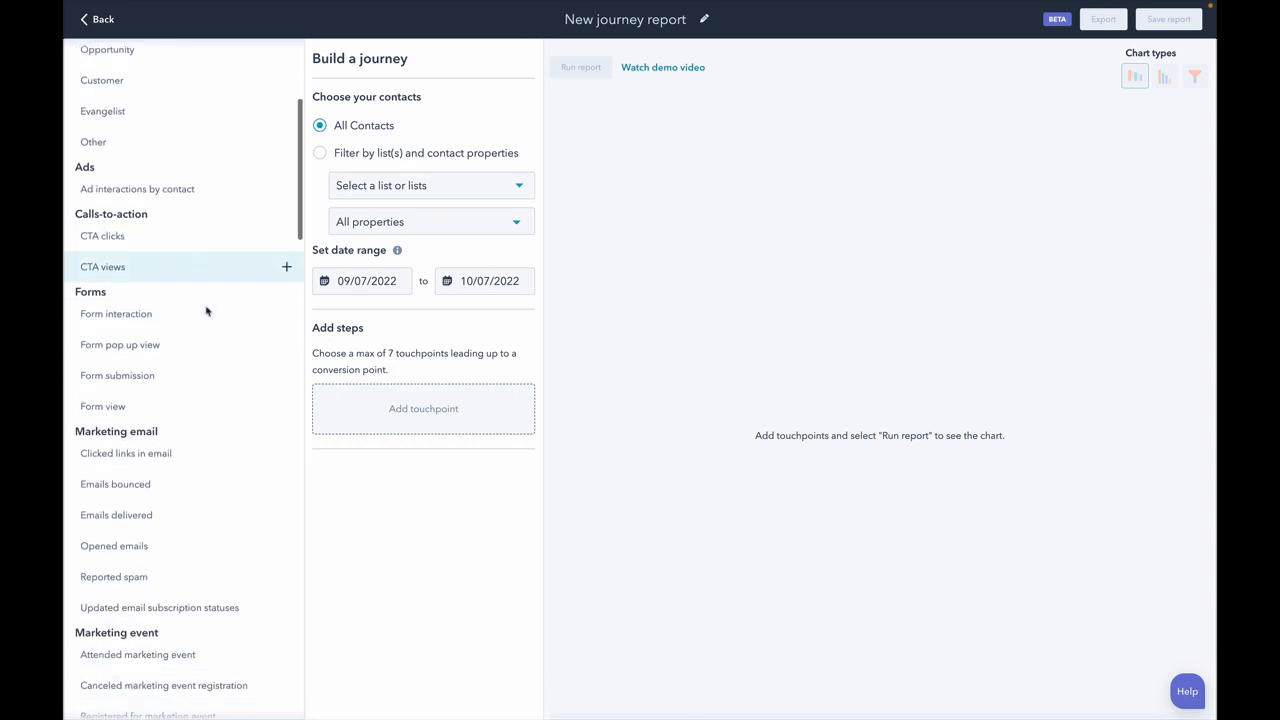
{"action": "scroll", "scroll_direction": "down", "scroll_amount": 3}
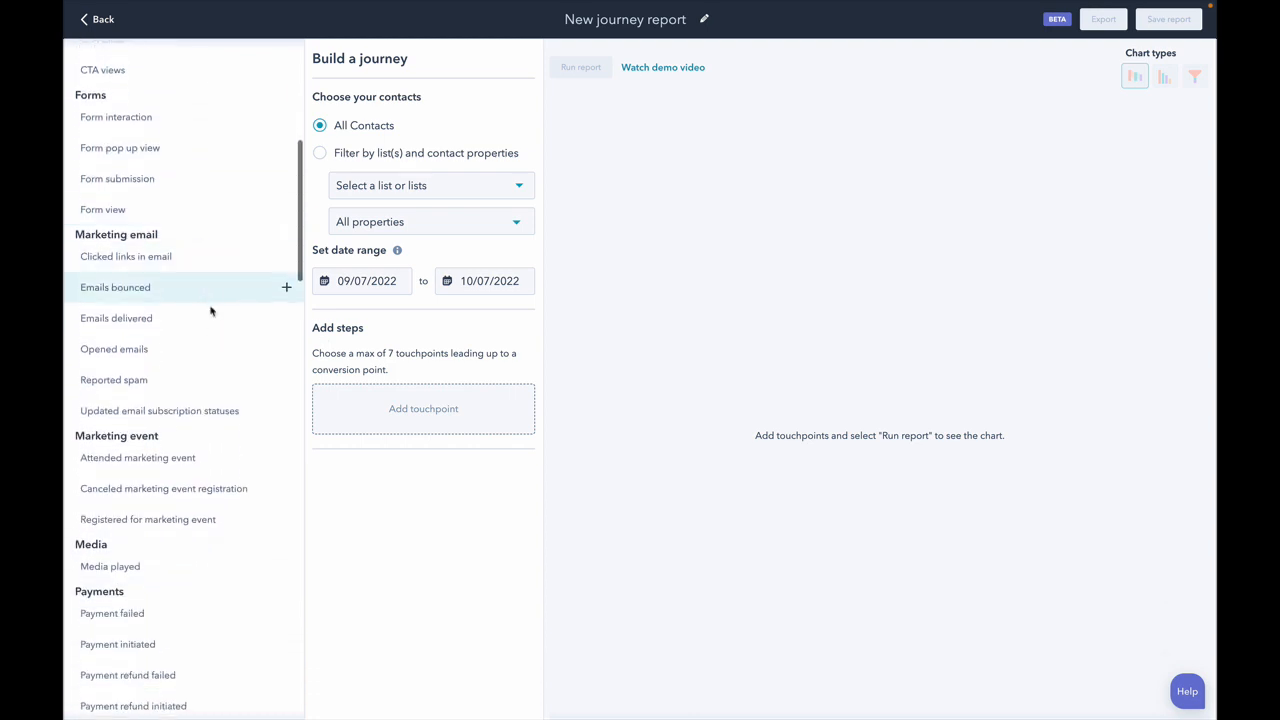
{"action": "scroll", "scroll_direction": "down", "scroll_amount": 3}
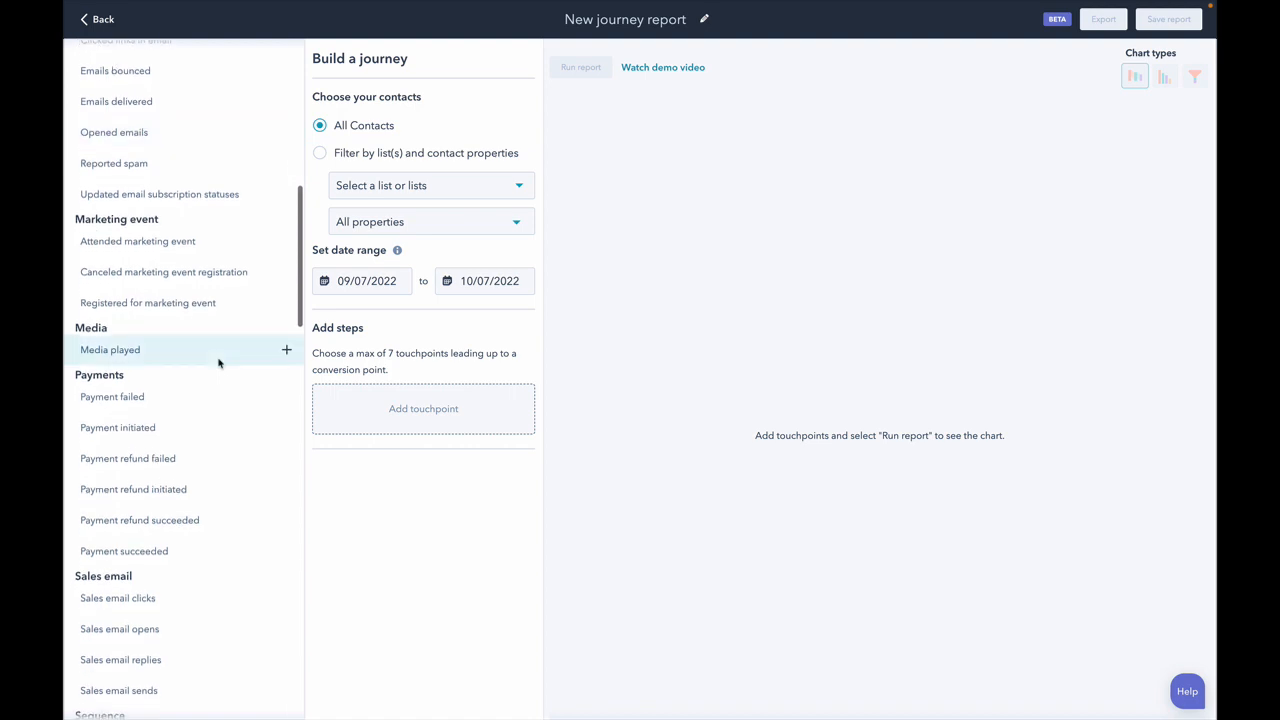
{"action": "scroll", "scroll_direction": "down", "scroll_amount": 3}
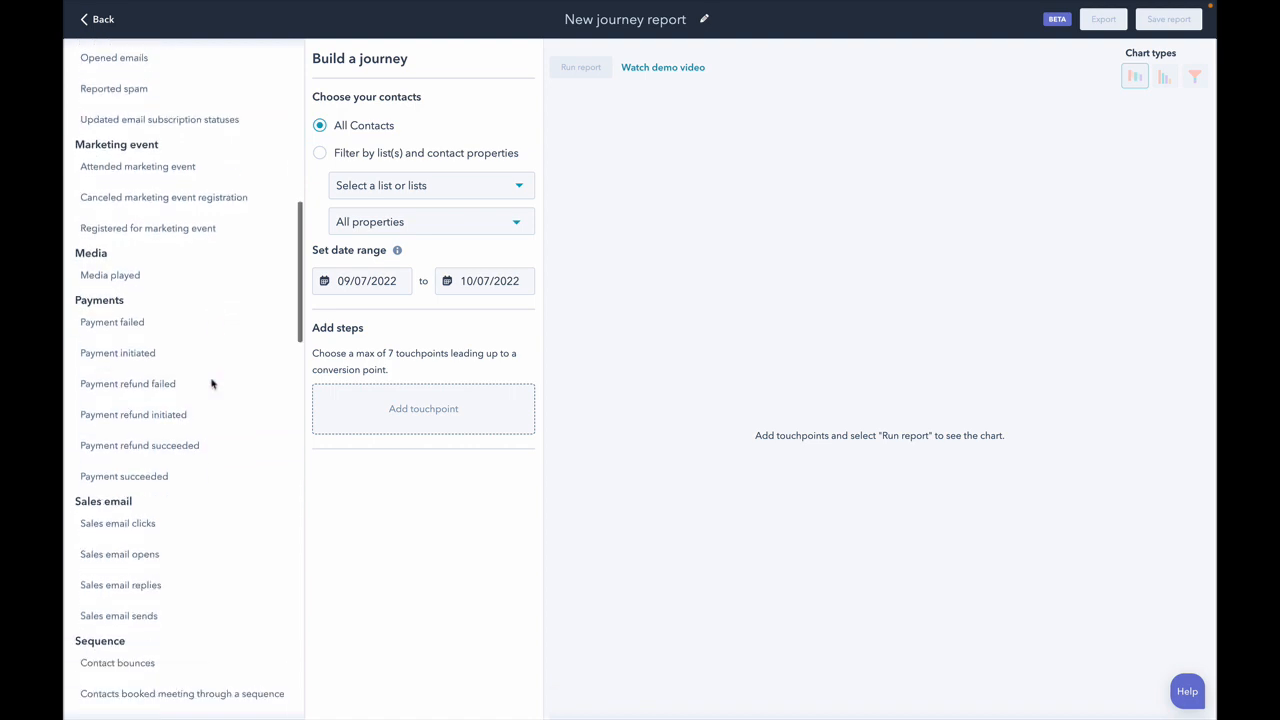
{"action": "scroll", "scroll_direction": "down", "scroll_amount": 3}
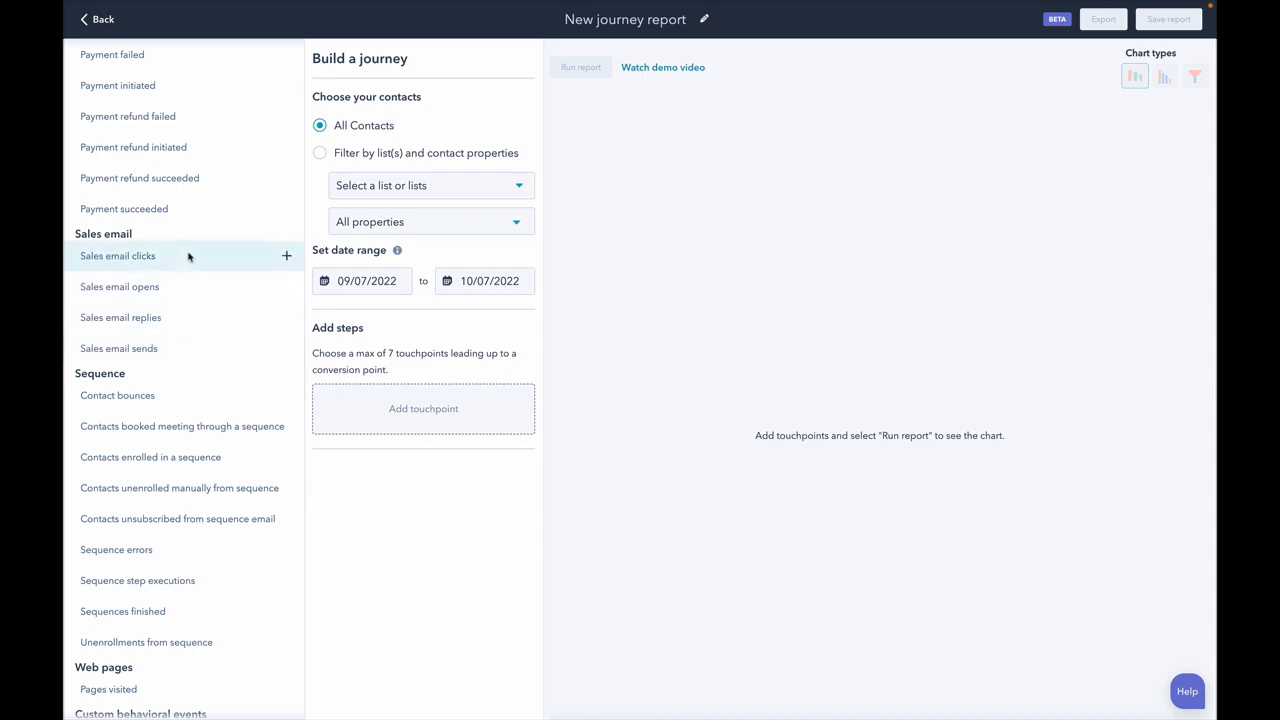
{"action": "scroll", "scroll_direction": "down", "scroll_amount": 3}
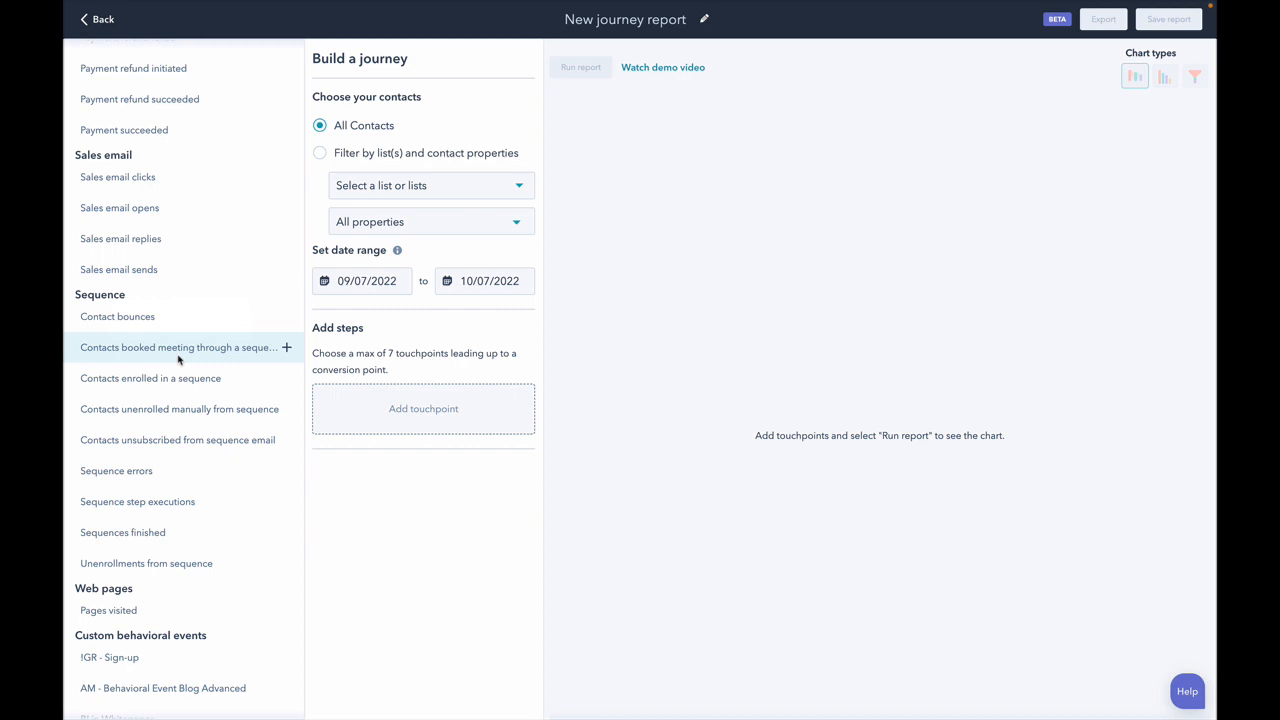
{"action": "scroll", "scroll_direction": "down", "scroll_amount": 3}
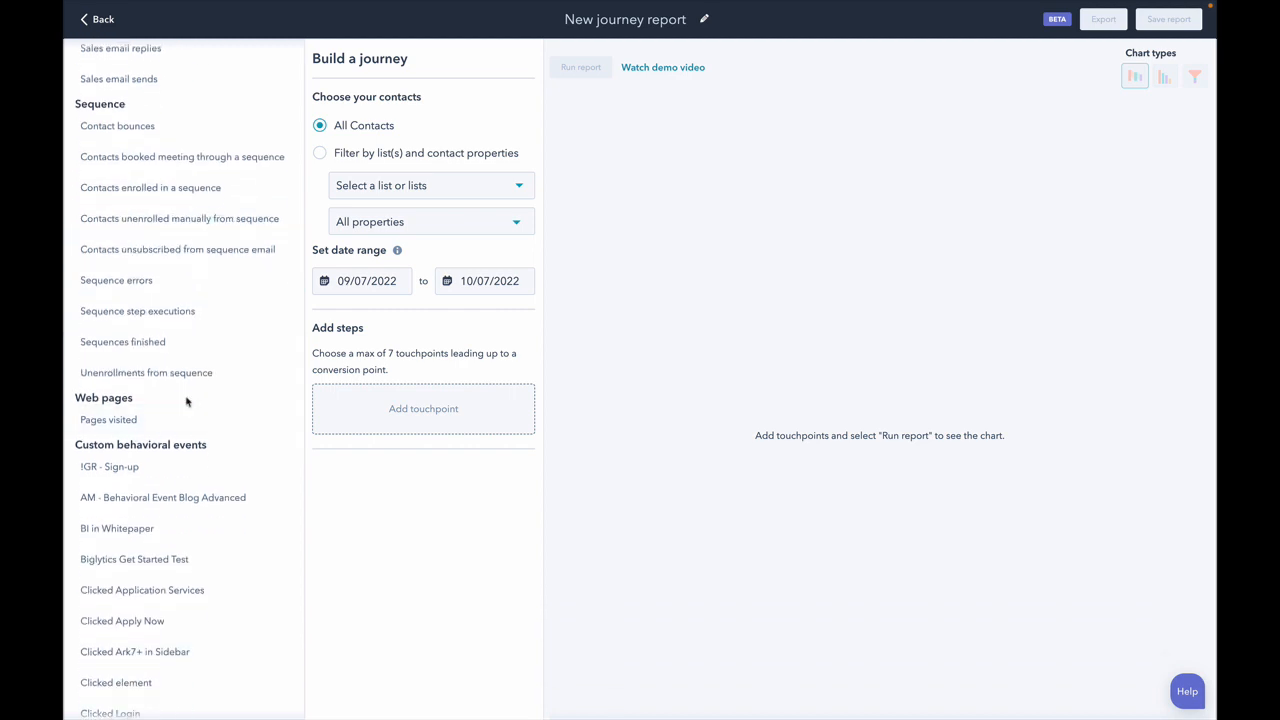
{"action": "scroll", "scroll_direction": "down", "scroll_amount": 3}
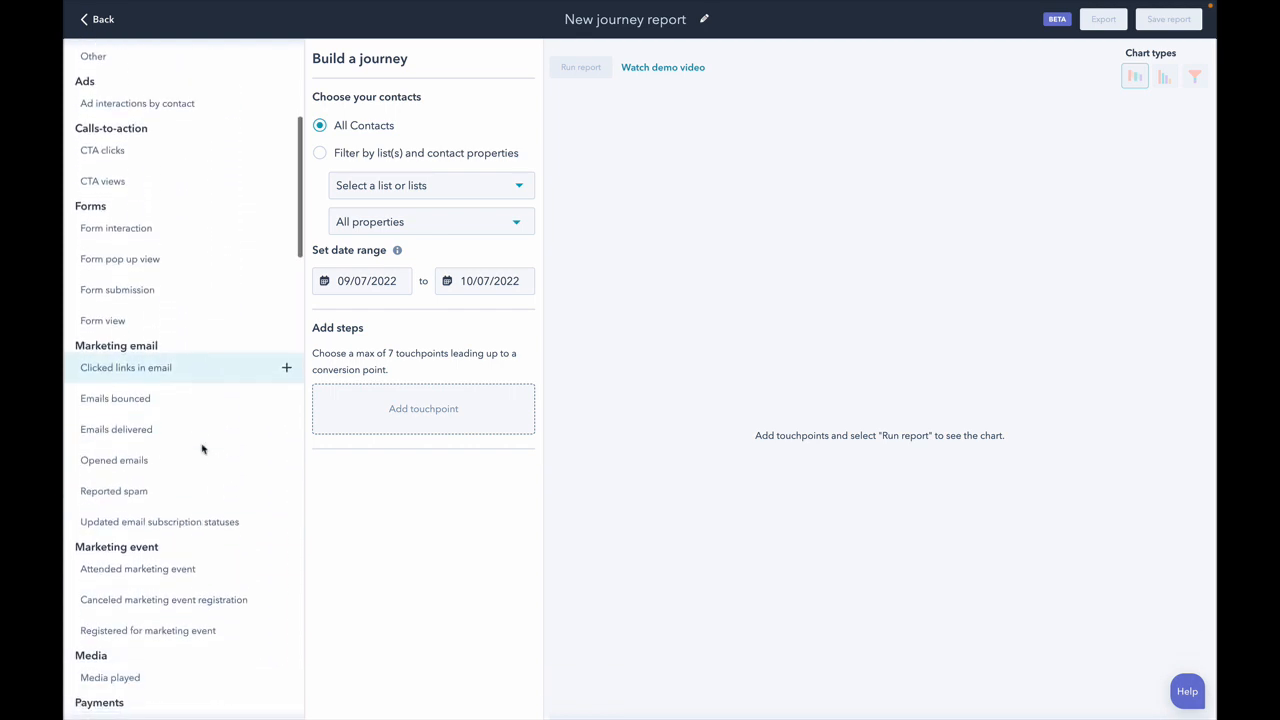
{"action": "mouse_move", "coordinate": [204, 460]}
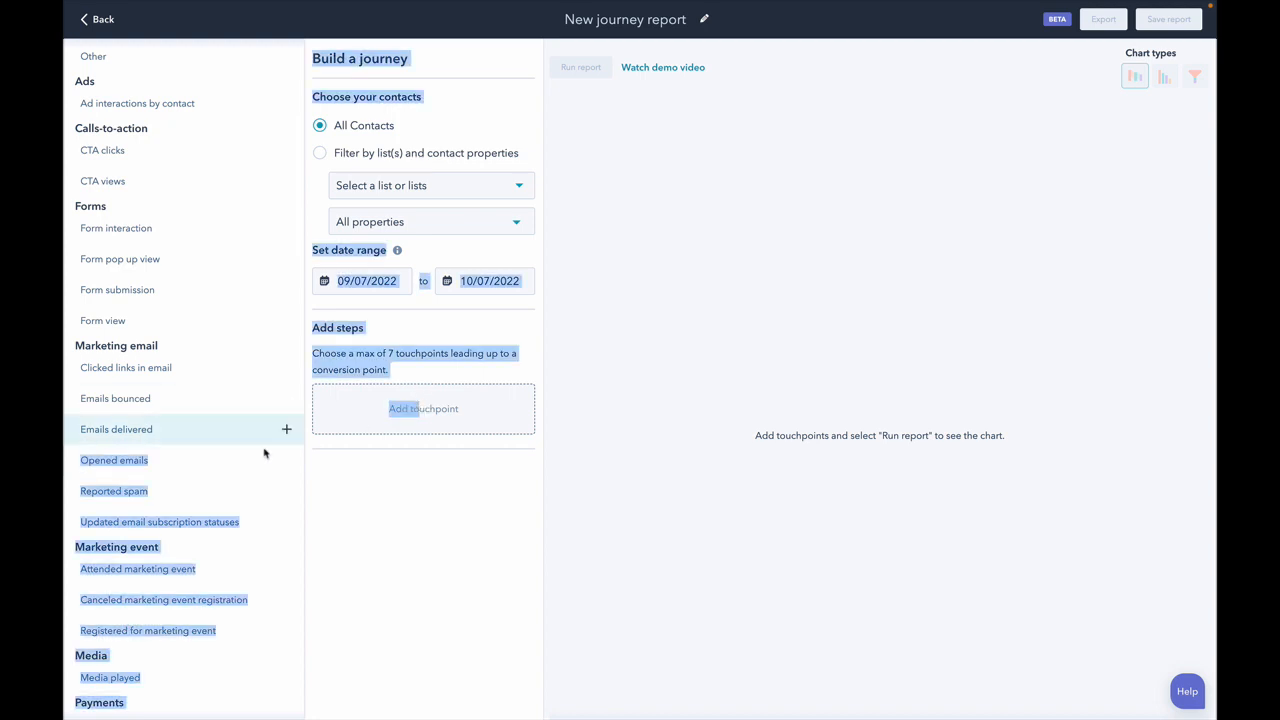
- Add the email and form touchpoint steps, starting with Emails delivered, and run the report
{"action": "left_click", "coordinate": [288, 428]}
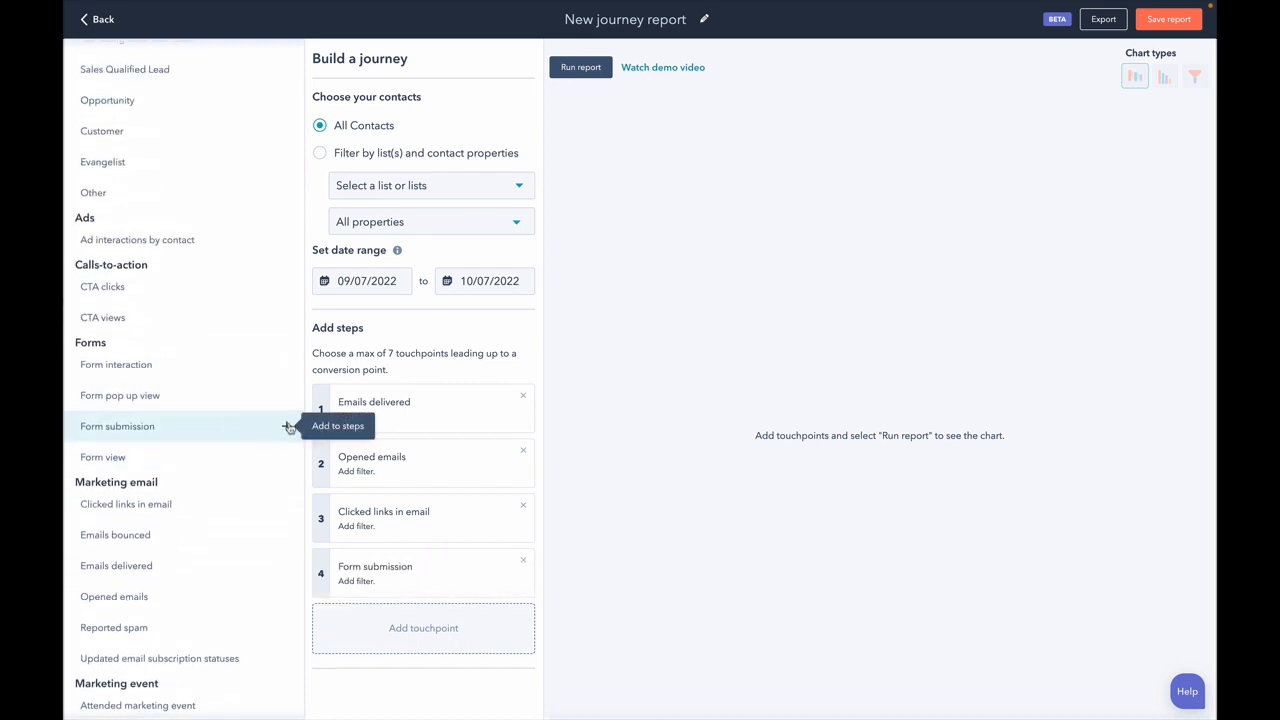
{"action": "mouse_move", "coordinate": [410, 500]}
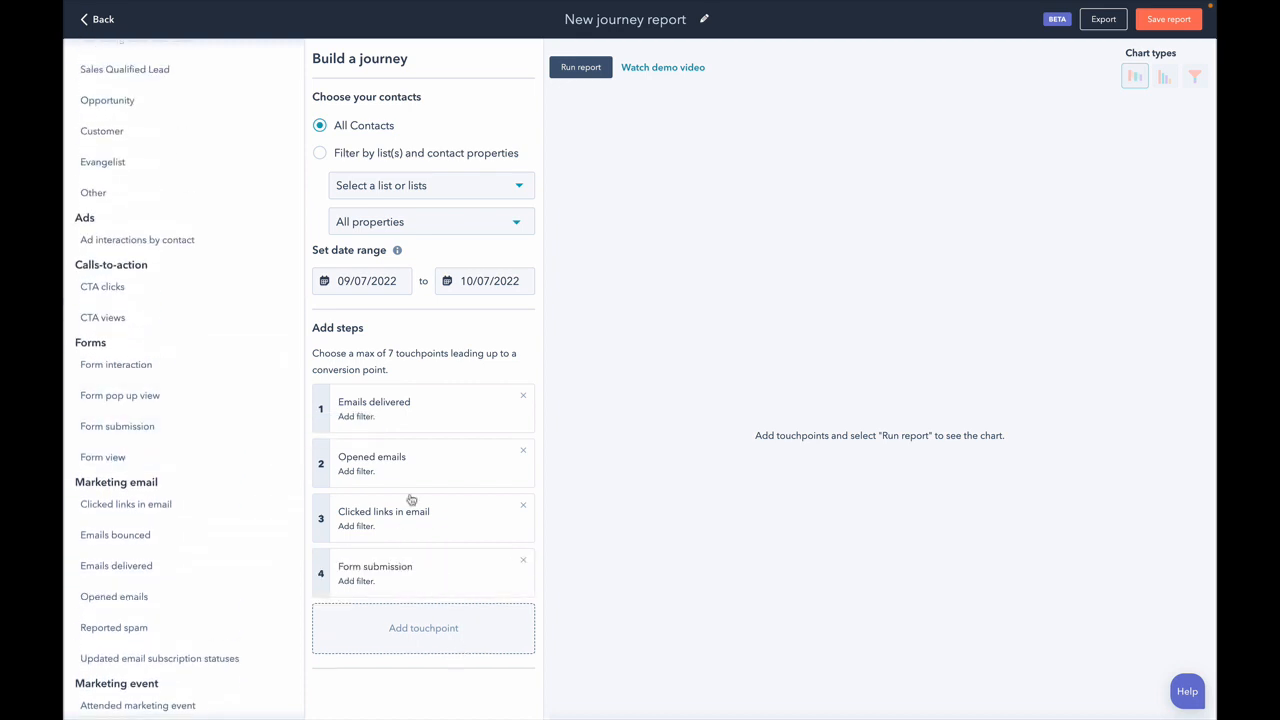
{"action": "left_click", "coordinate": [580, 68]}
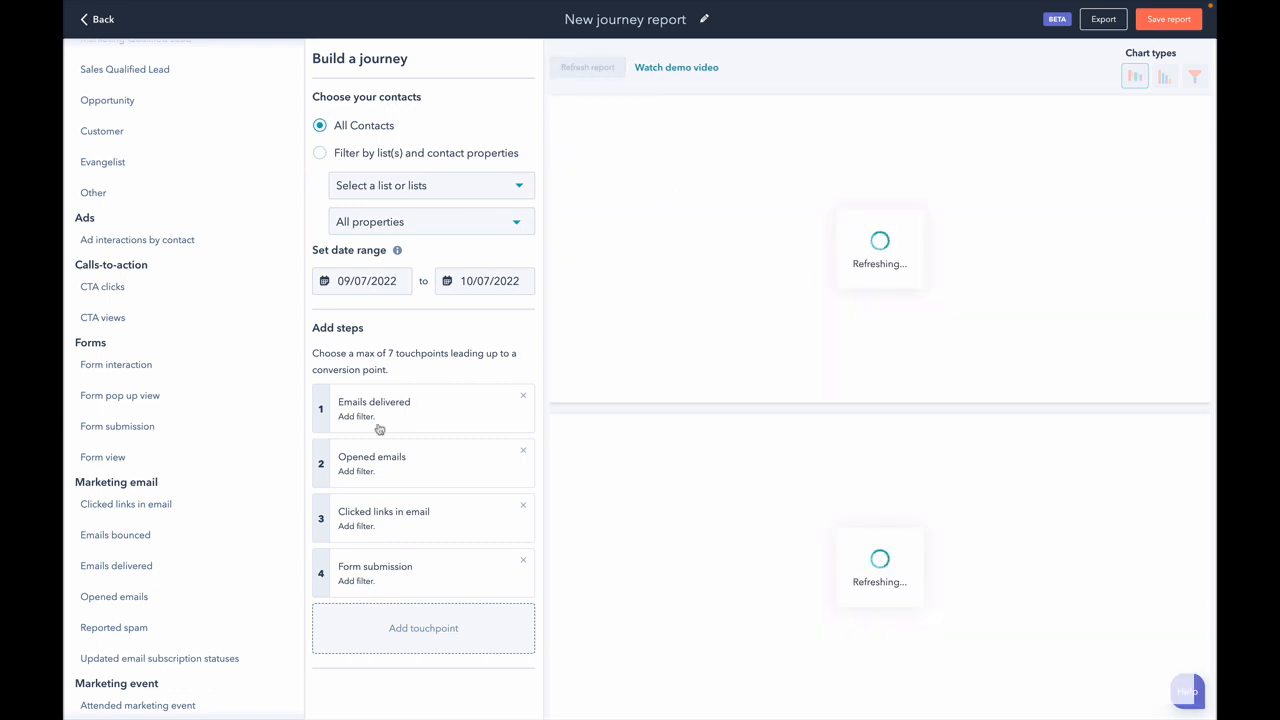
{"action": "mouse_move", "coordinate": [416, 476]}
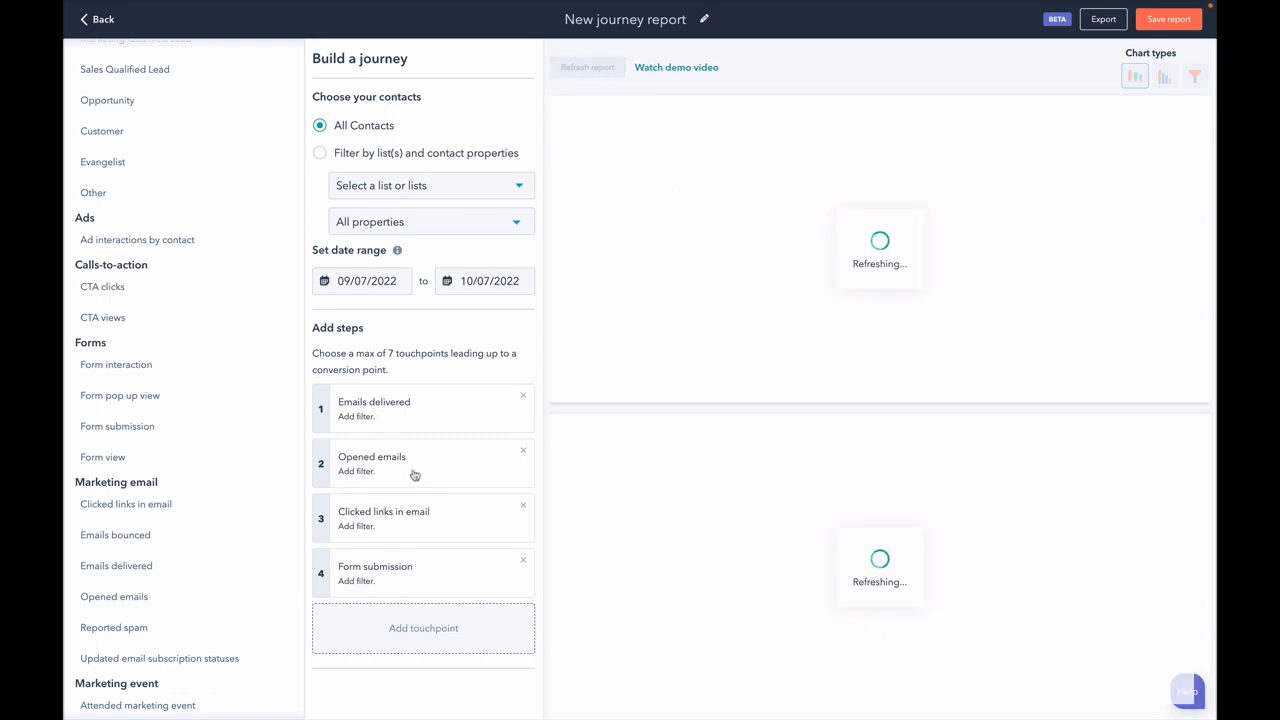
{"action": "mouse_move", "coordinate": [348, 504]}
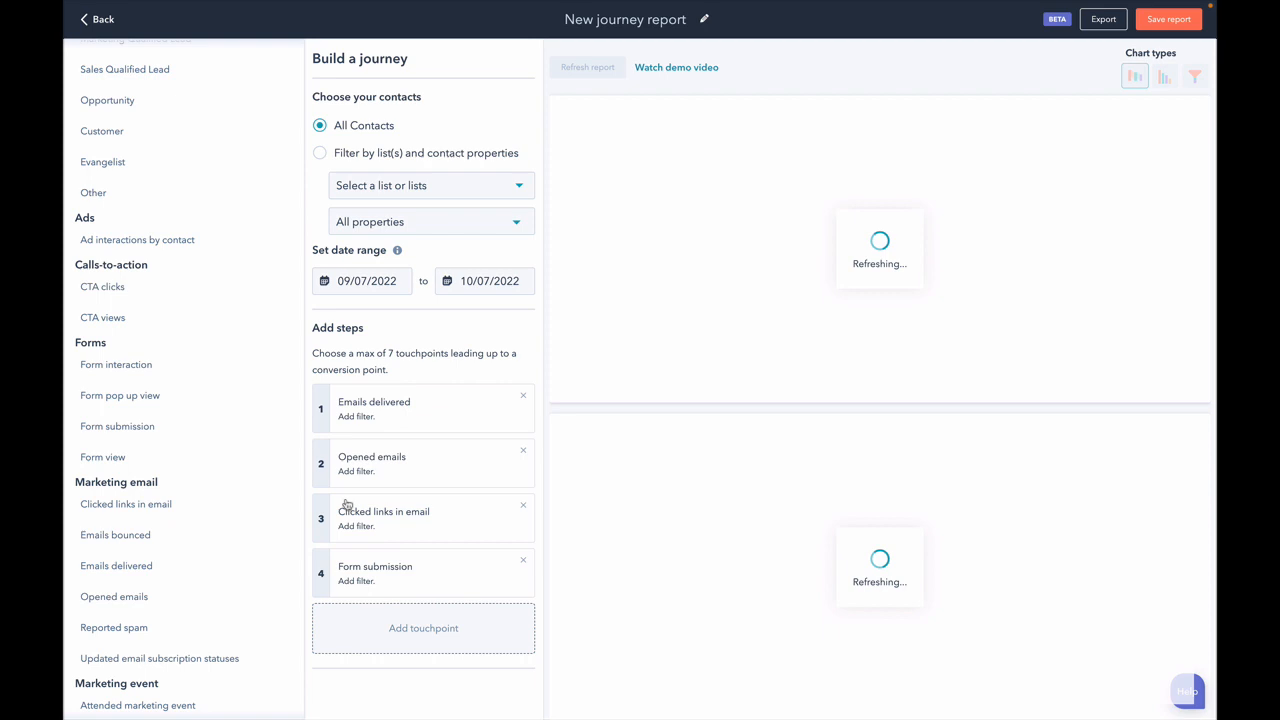
{"action": "mouse_move", "coordinate": [400, 486]}
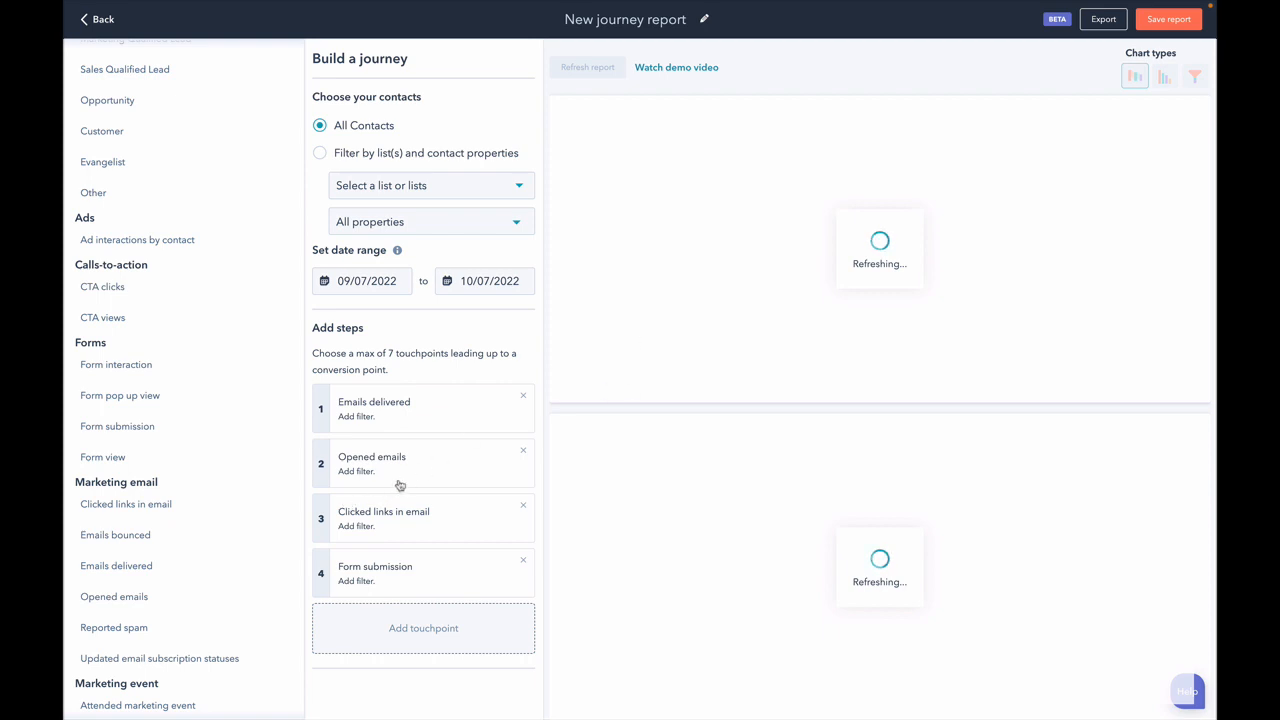
{"action": "mouse_move", "coordinate": [404, 464]}
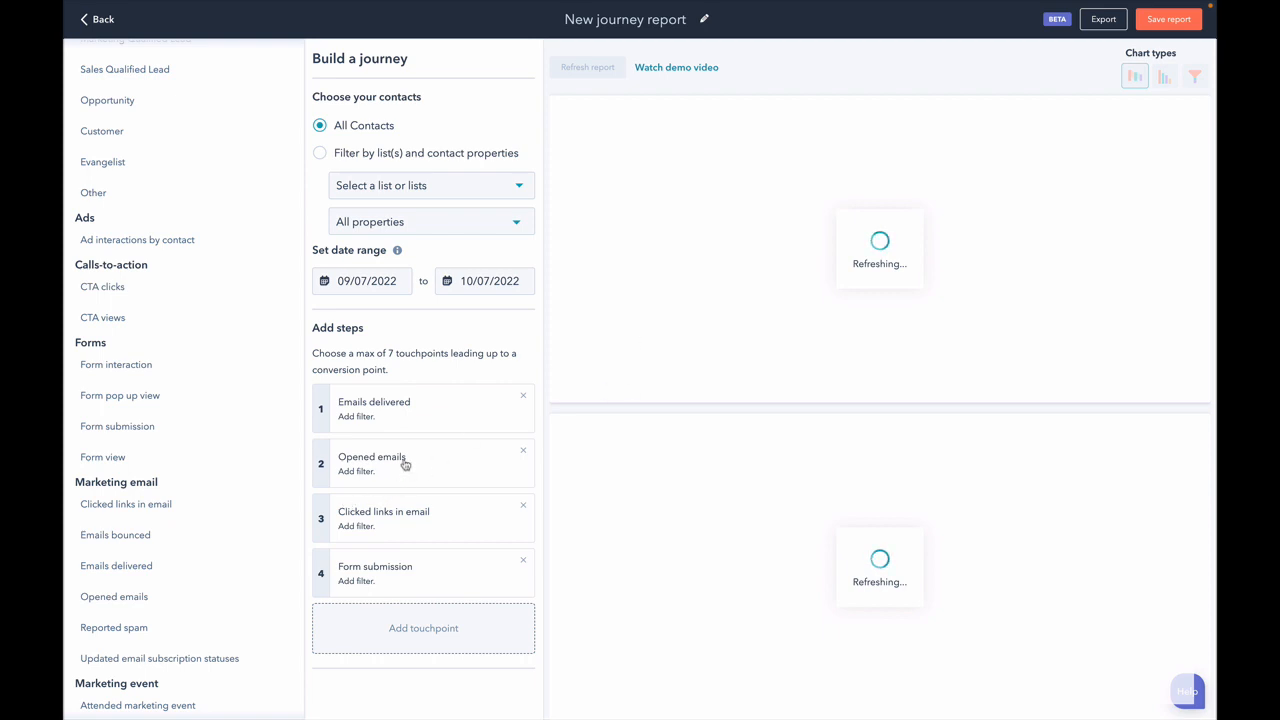
- Mark the Opened emails and Clicked links in email steps as optional
{"action": "left_click", "coordinate": [356, 472]}
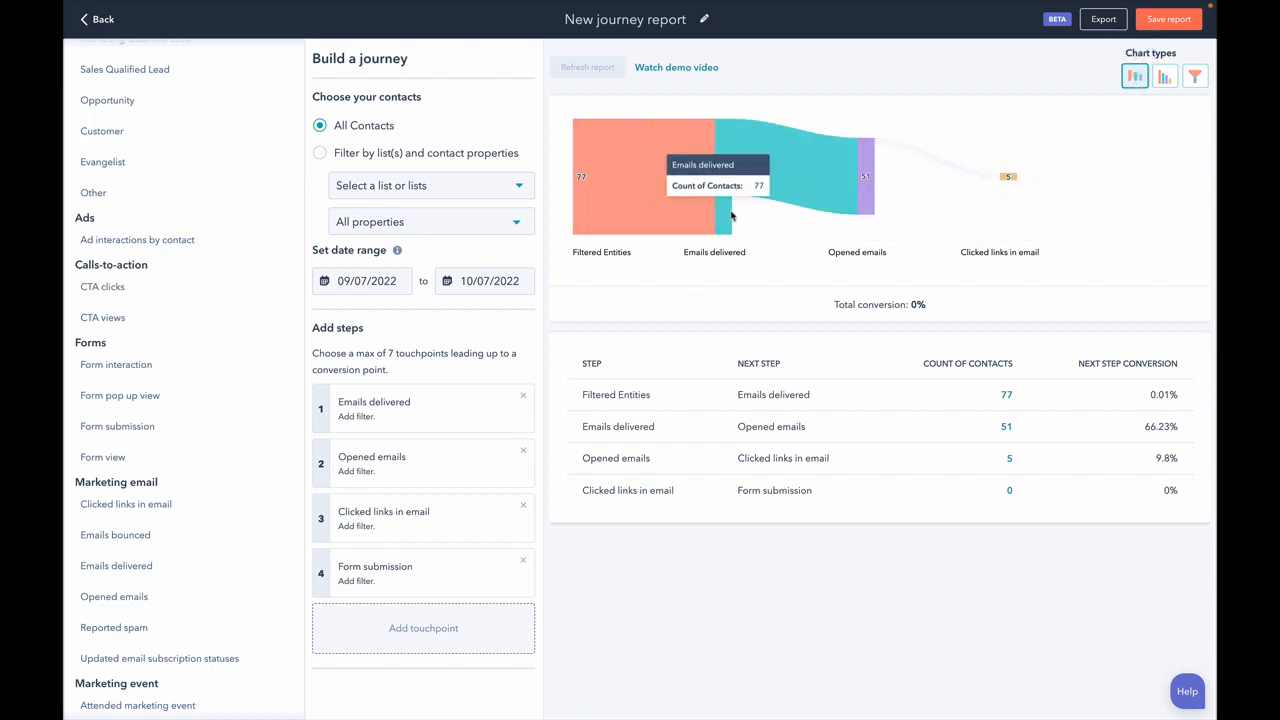
{"action": "left_click", "coordinate": [360, 472]}
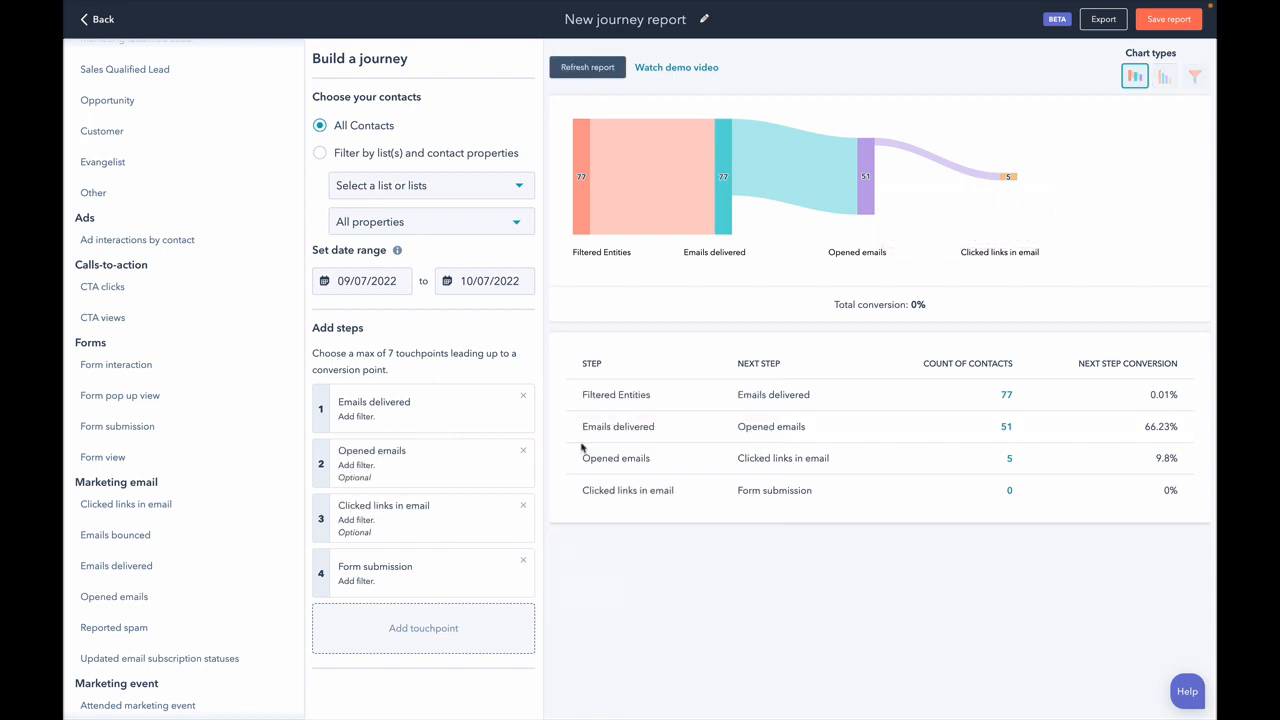
- Refresh the report and review the 11.69% conversion and 8.2-day average time to conversion
{"action": "left_click", "coordinate": [588, 68]}
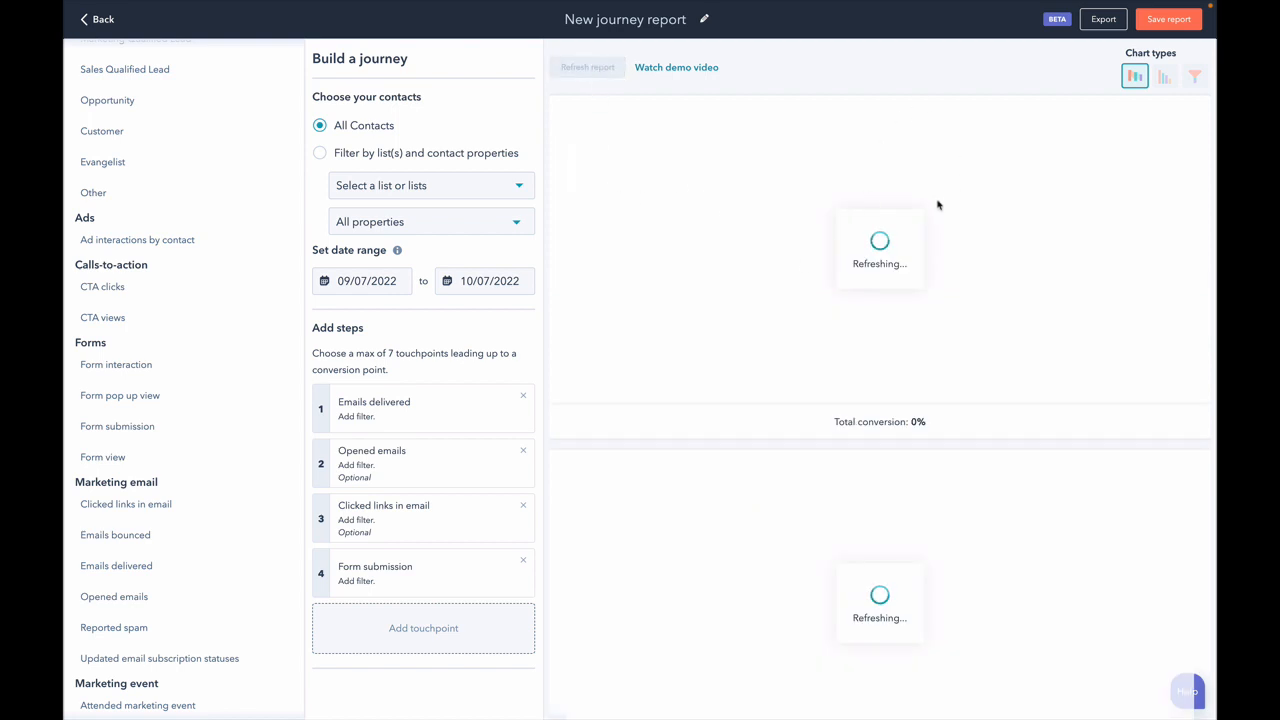
{"action": "mouse_move", "coordinate": [986, 316]}
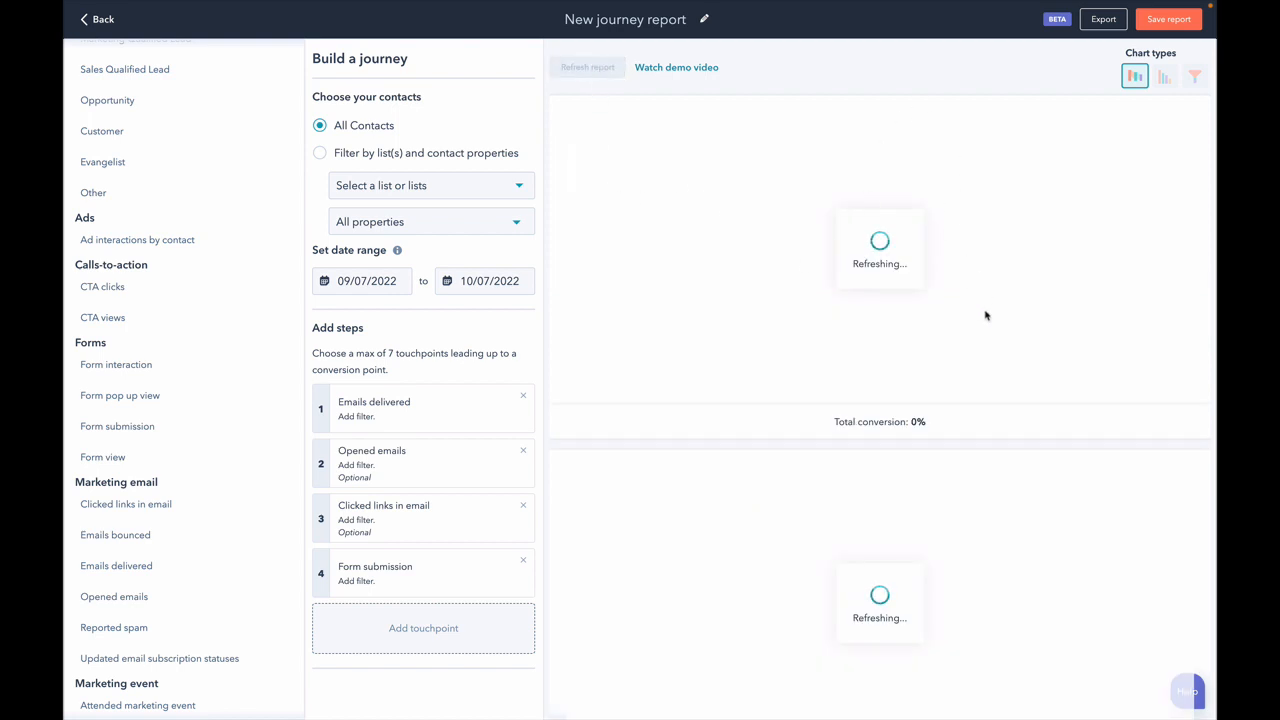
{"action": "scroll", "scroll_direction": "down", "scroll_amount": 3}
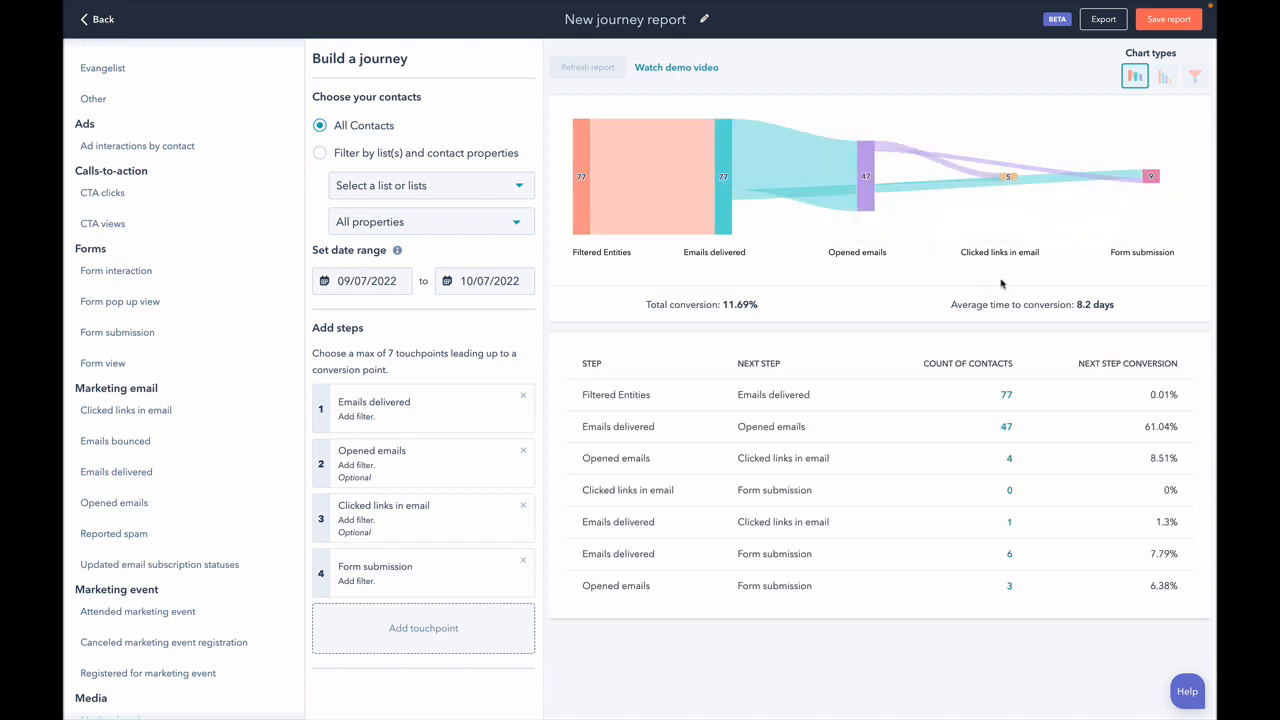
{"action": "mouse_move", "coordinate": [888, 390]}
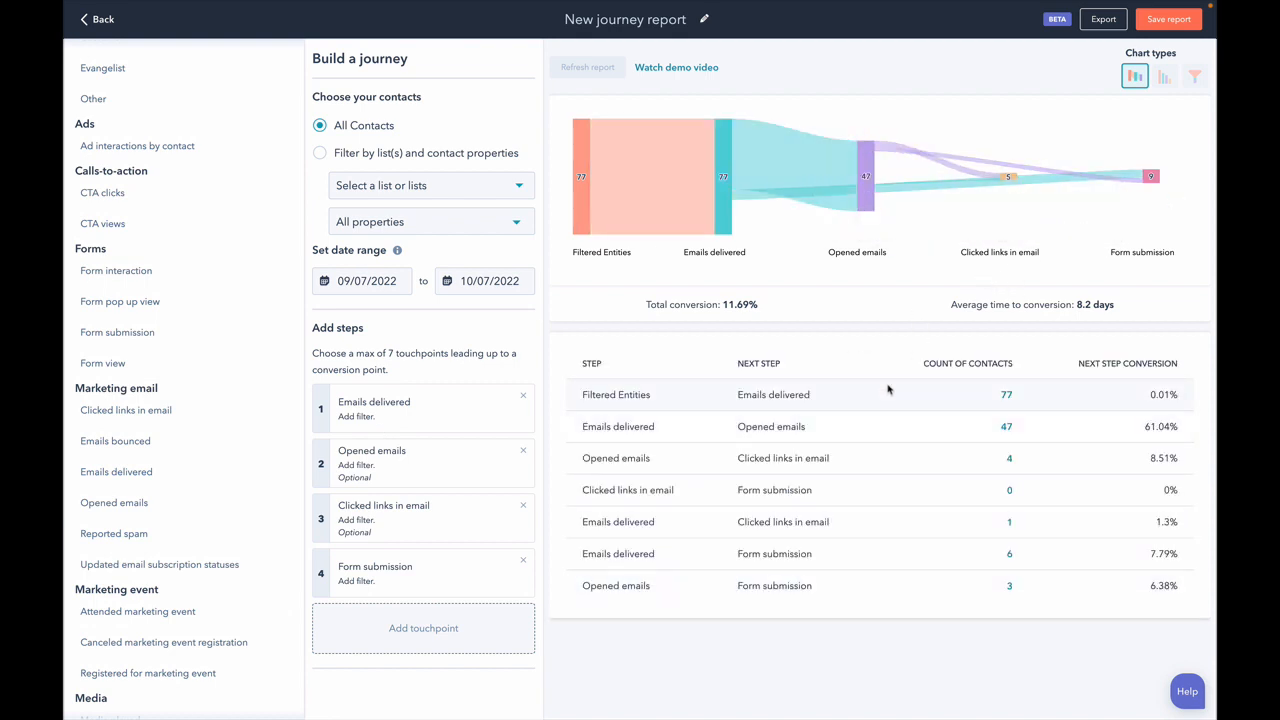